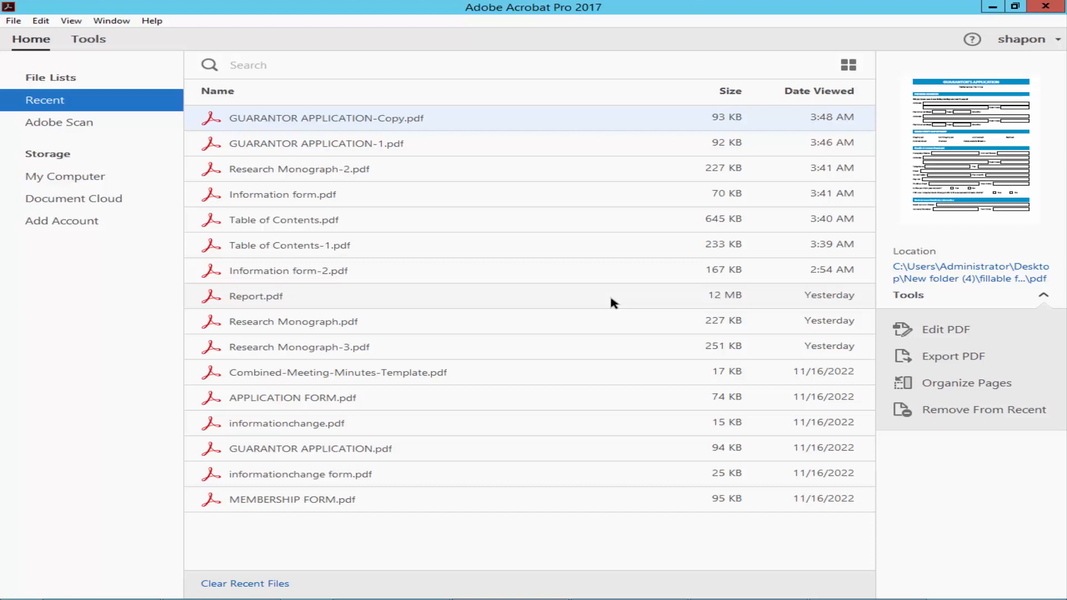
pyautogui.moveTo(493, 224)
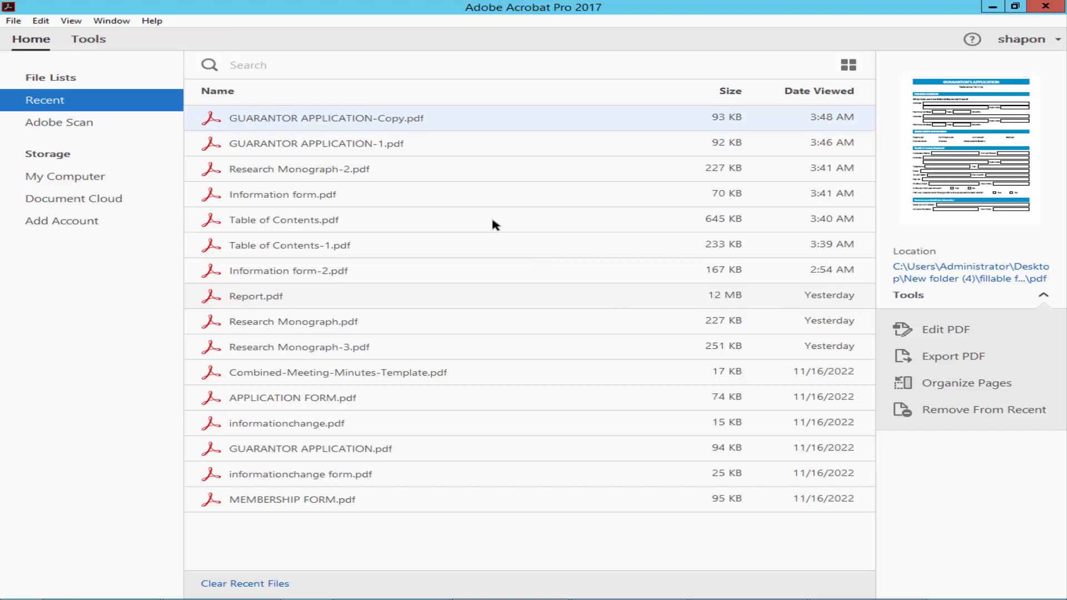
# Step: Open GUARANTOR APPLICATION-Copy.pdf from the Recent files list
pyautogui.doubleClick(326, 118)
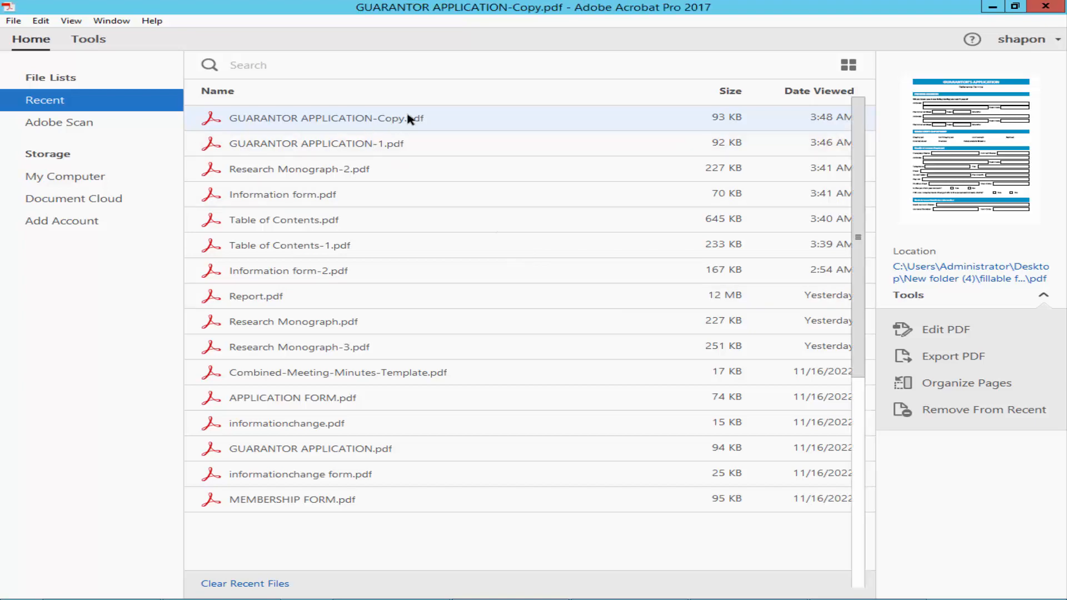
# Step: Lock the Text1 address field through its Text Field Properties and close the dialog
pyautogui.doubleClick(324, 118)
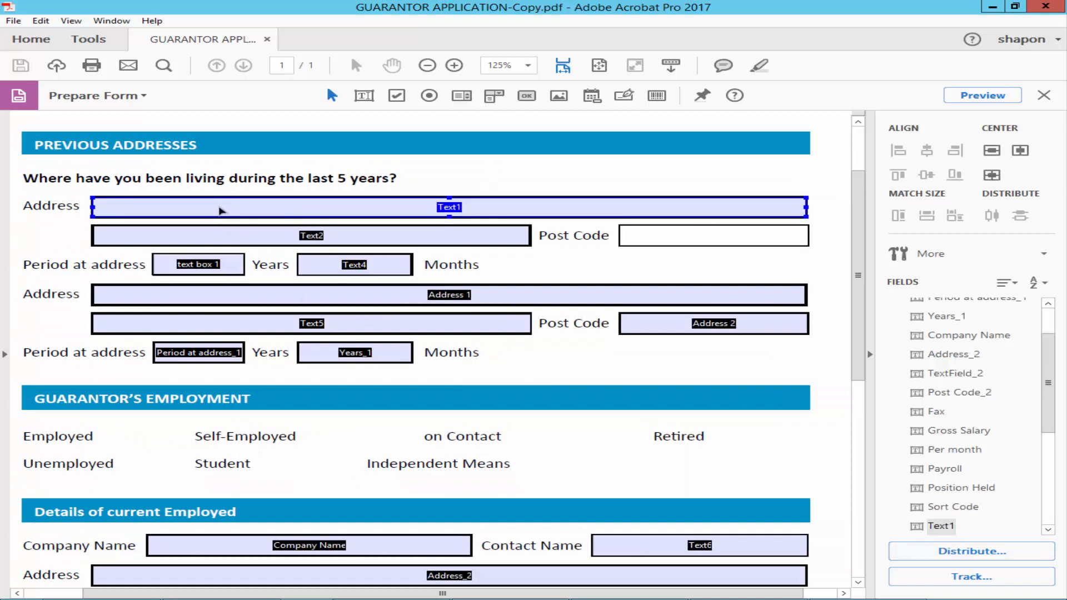
pyautogui.doubleClick(449, 206)
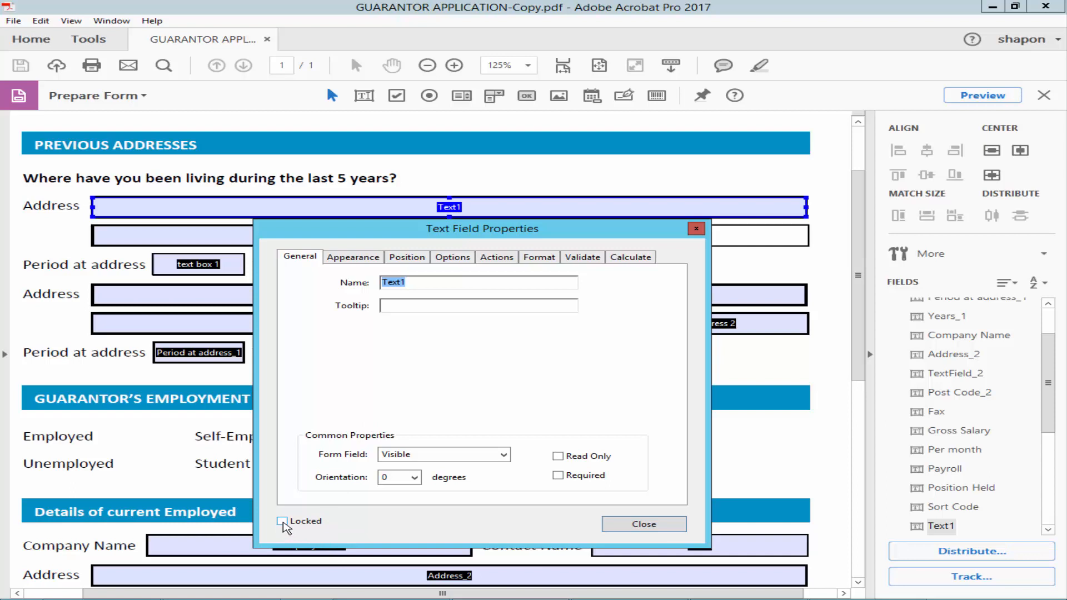
pyautogui.click(284, 520)
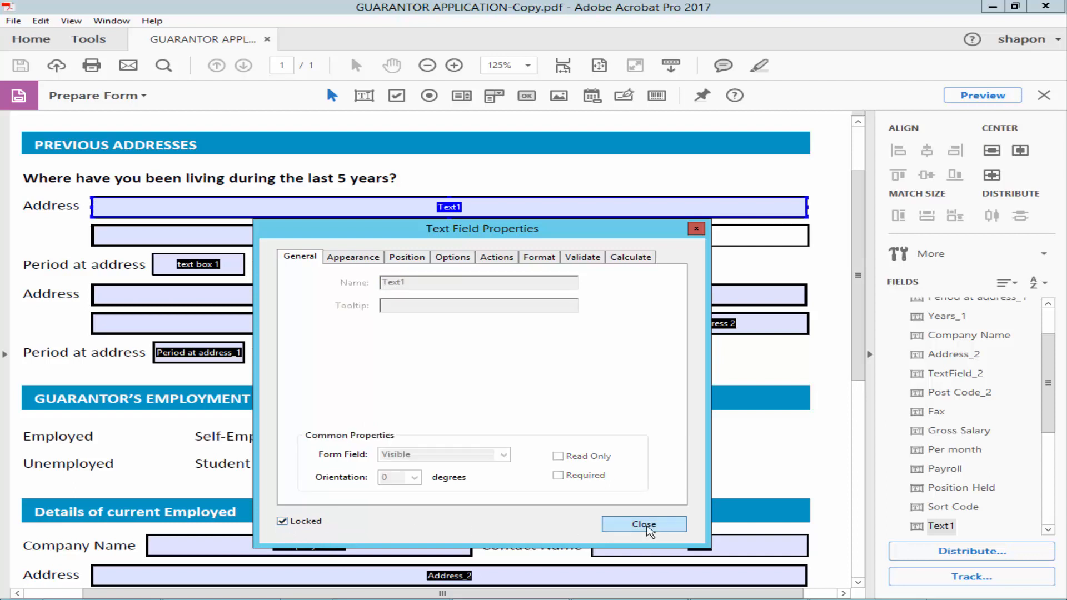
pyautogui.click(642, 524)
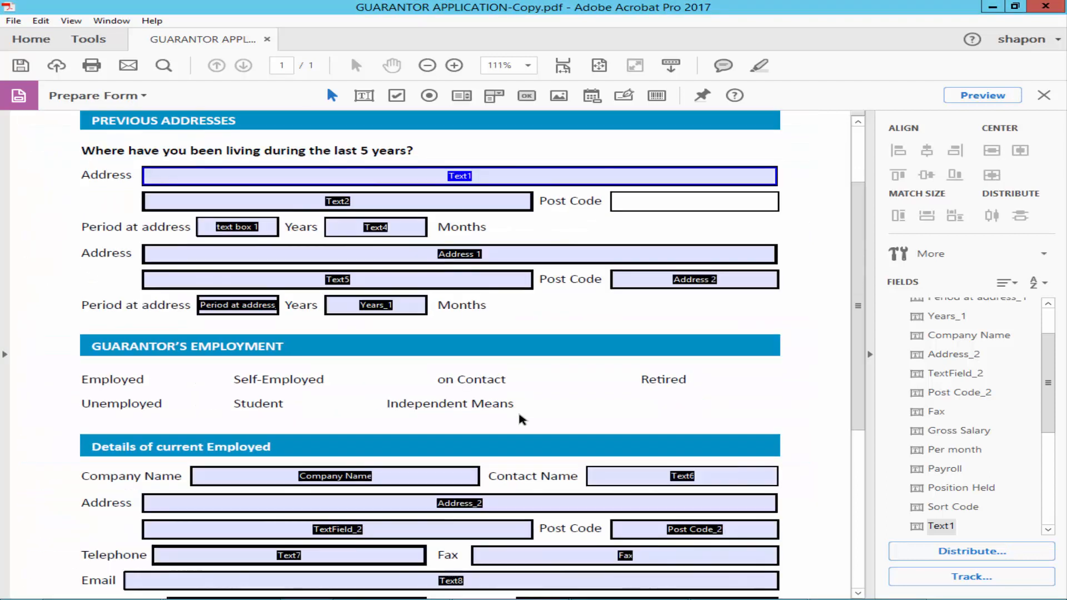
pyautogui.moveTo(445, 354)
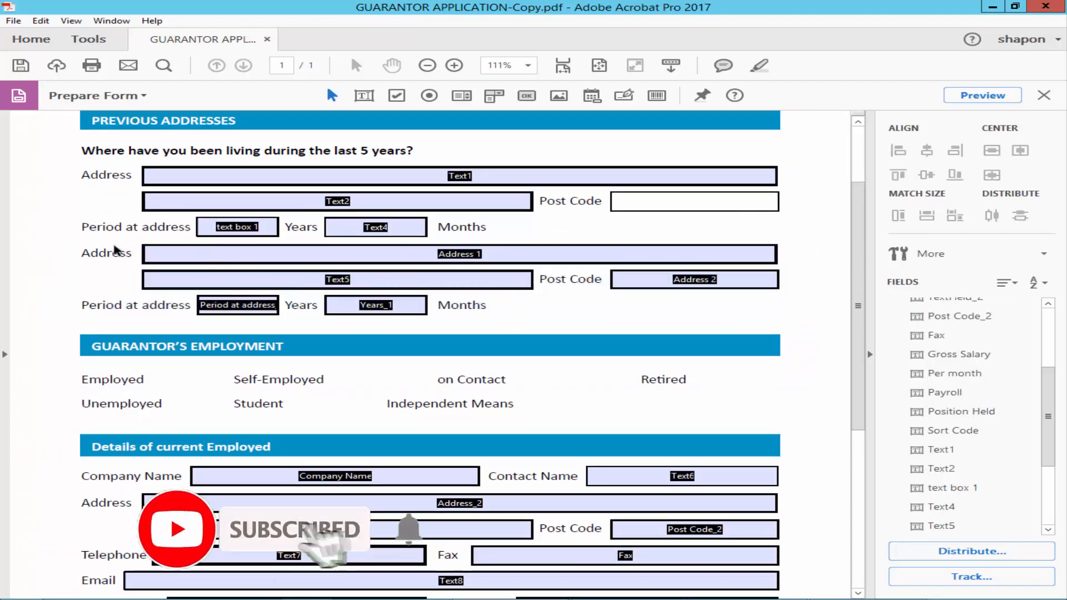
# Step: Lock the second address line's fields, review the Actions tab, and close the properties
pyautogui.rightClick(459, 253)
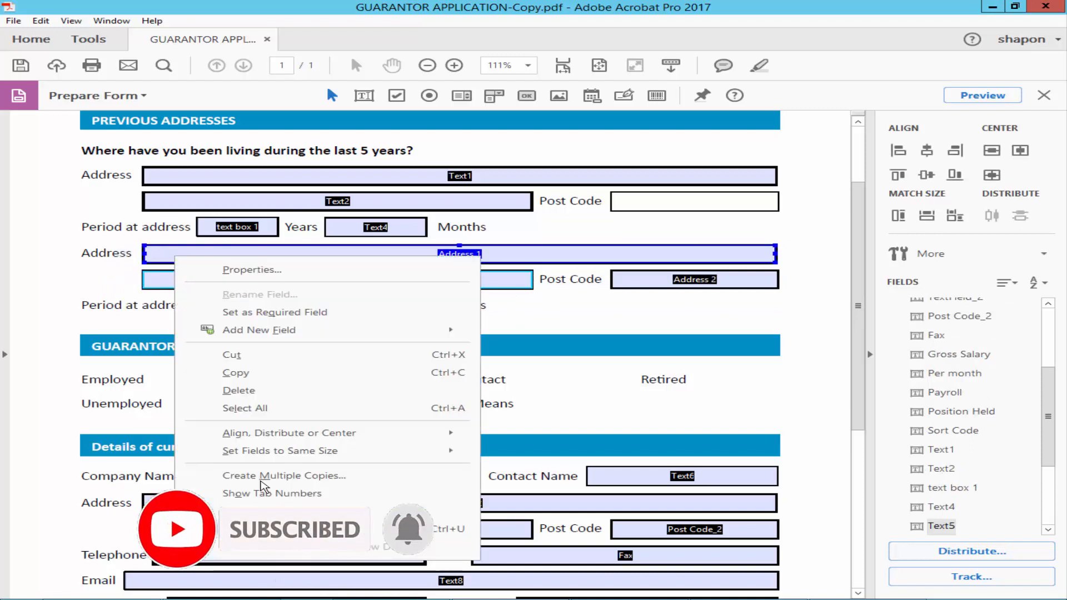
pyautogui.click(252, 269)
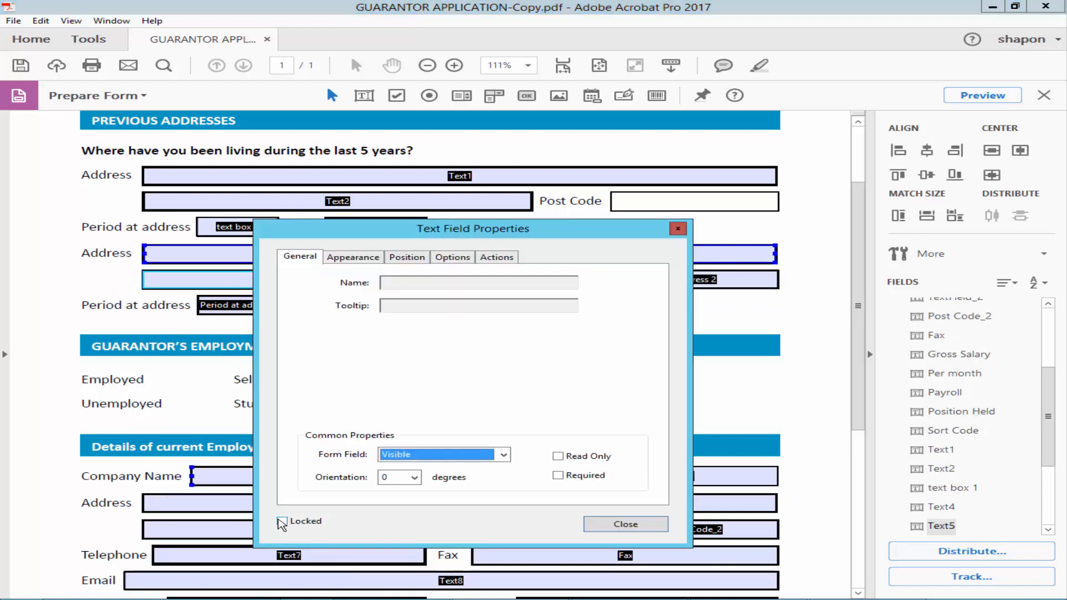
pyautogui.click(352, 257)
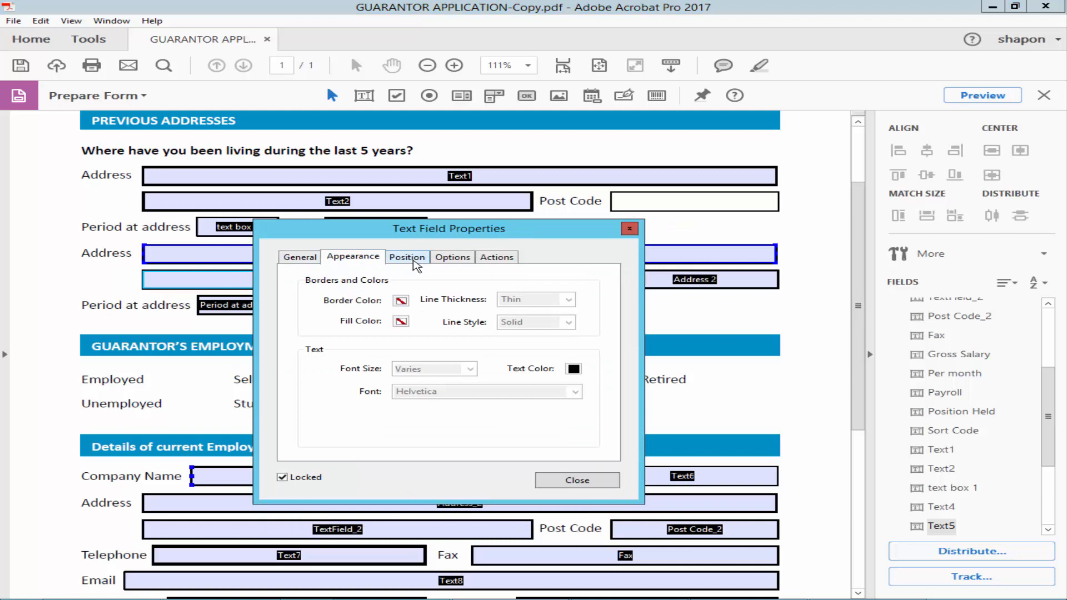
pyautogui.click(496, 257)
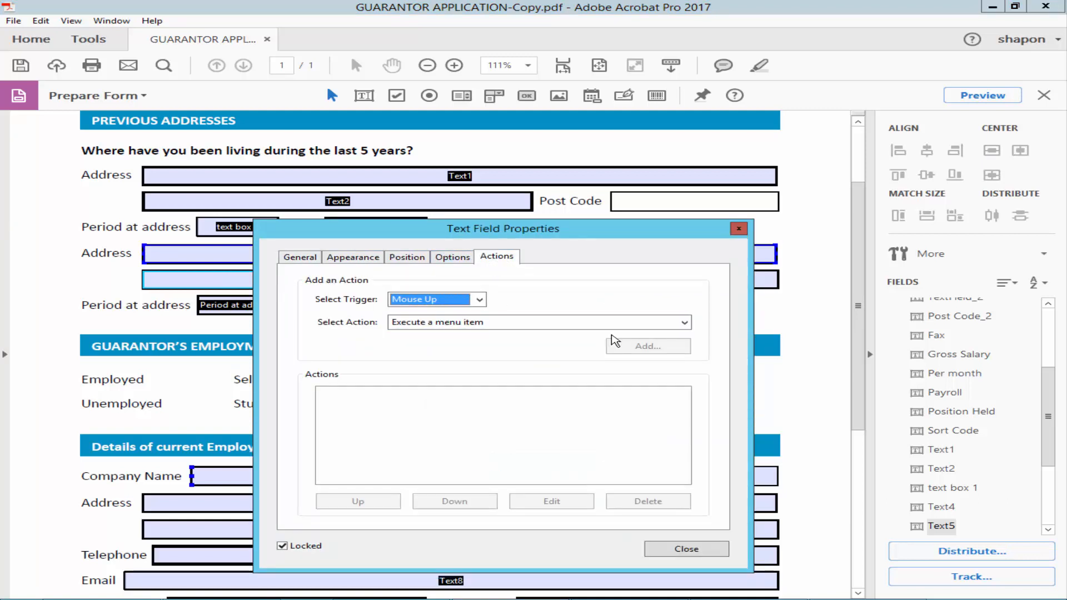
pyautogui.click(537, 322)
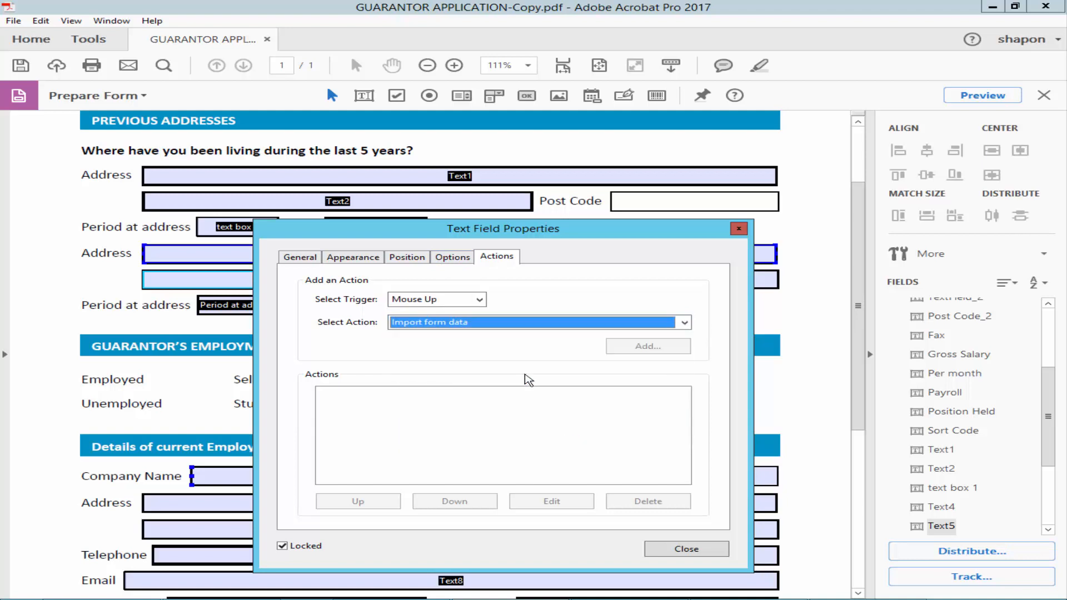
pyautogui.click(685, 547)
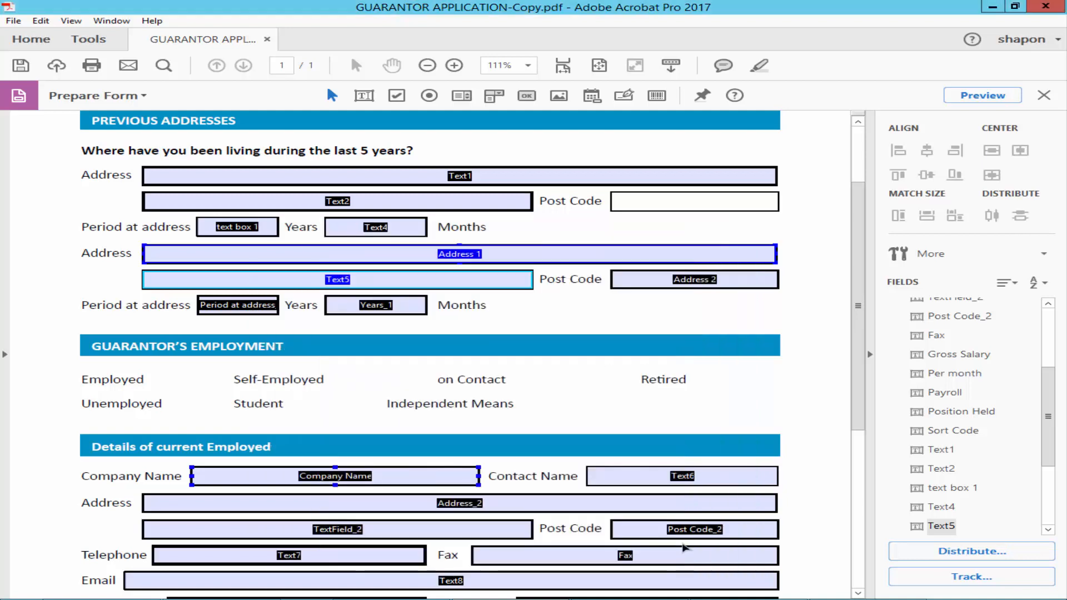
# Step: Check the employment fields' properties, then switch the form to Preview mode
pyautogui.scroll(-3)
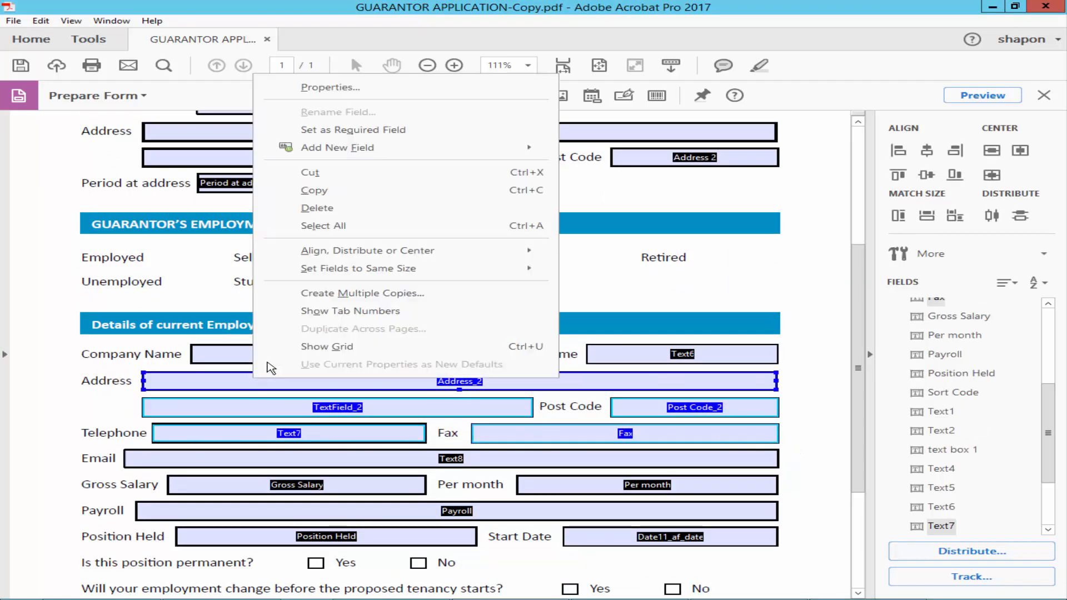
pyautogui.click(329, 86)
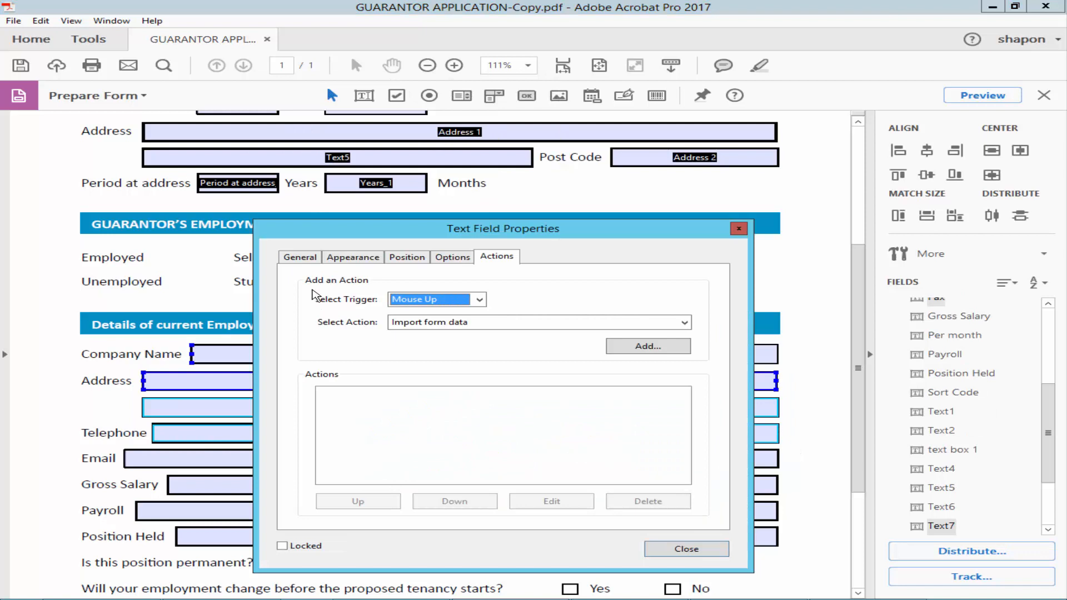
pyautogui.click(299, 256)
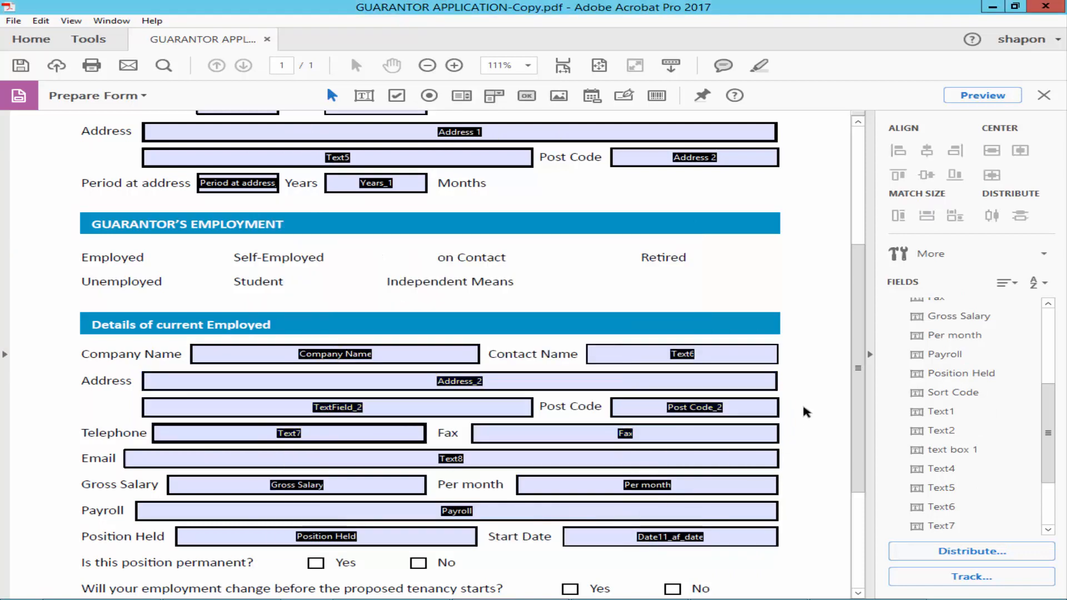
pyautogui.click(981, 94)
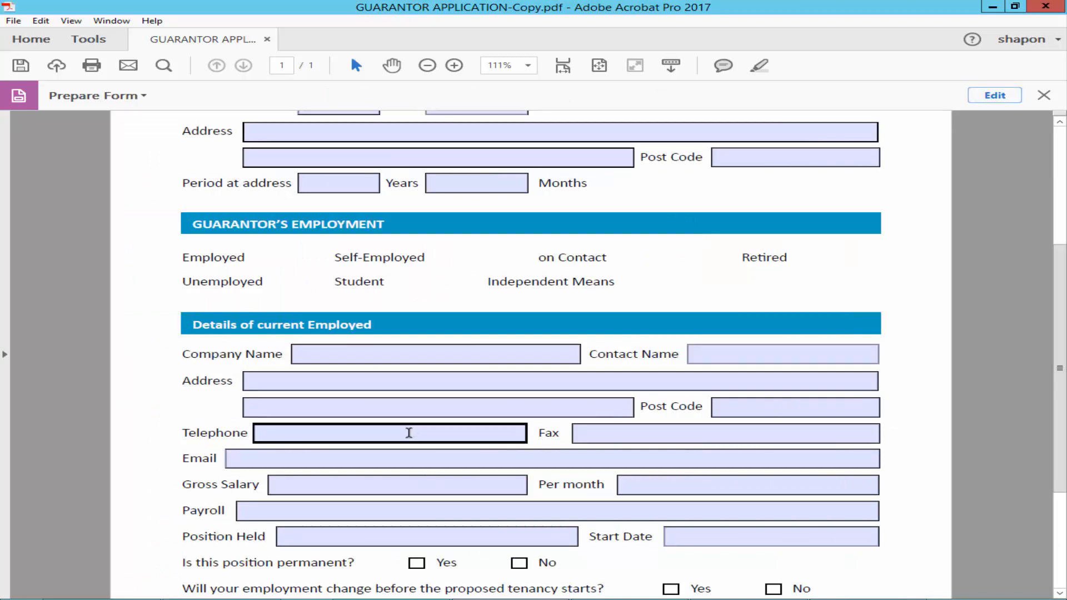
# Step: Enter test letter 'f' in the employer Address field and return to field editing
pyautogui.write('f')
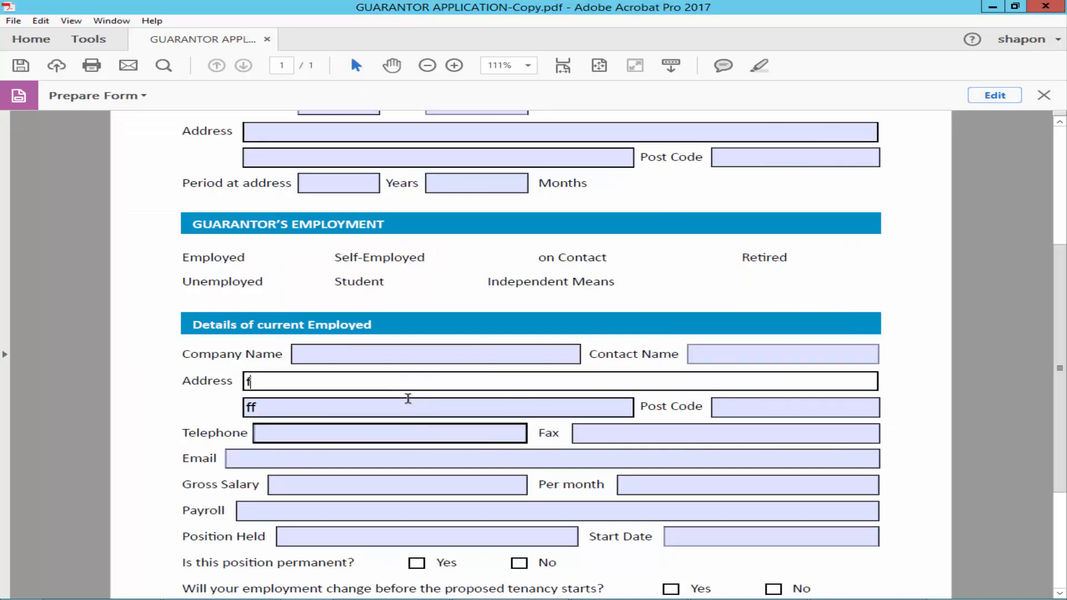
pyautogui.click(993, 95)
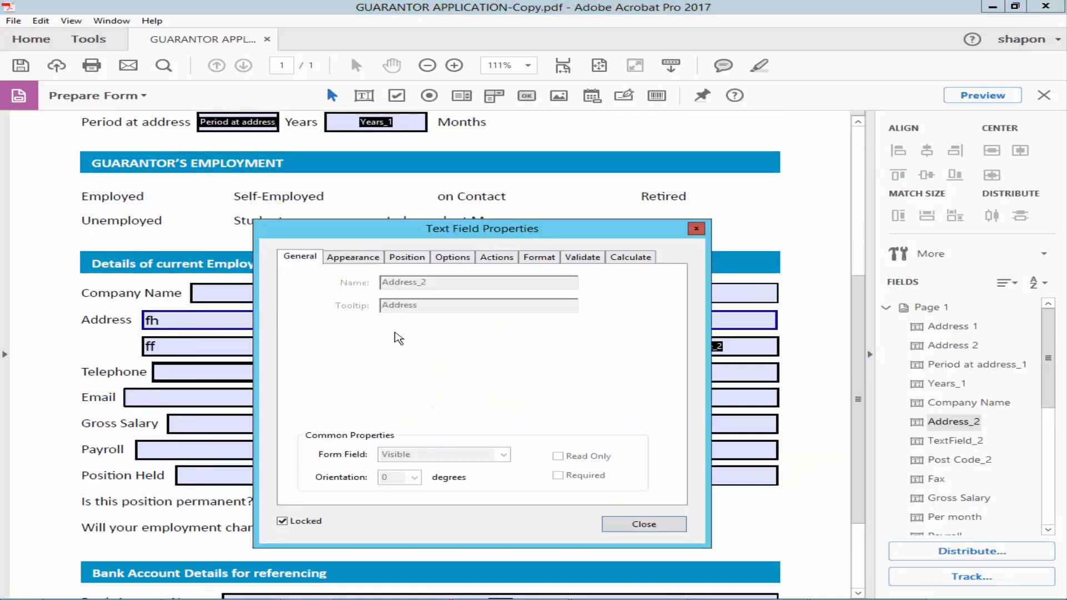
# Step: Review Options, Format, Validate and Calculate settings, then lock Address_2 and TextField_2
pyautogui.click(452, 257)
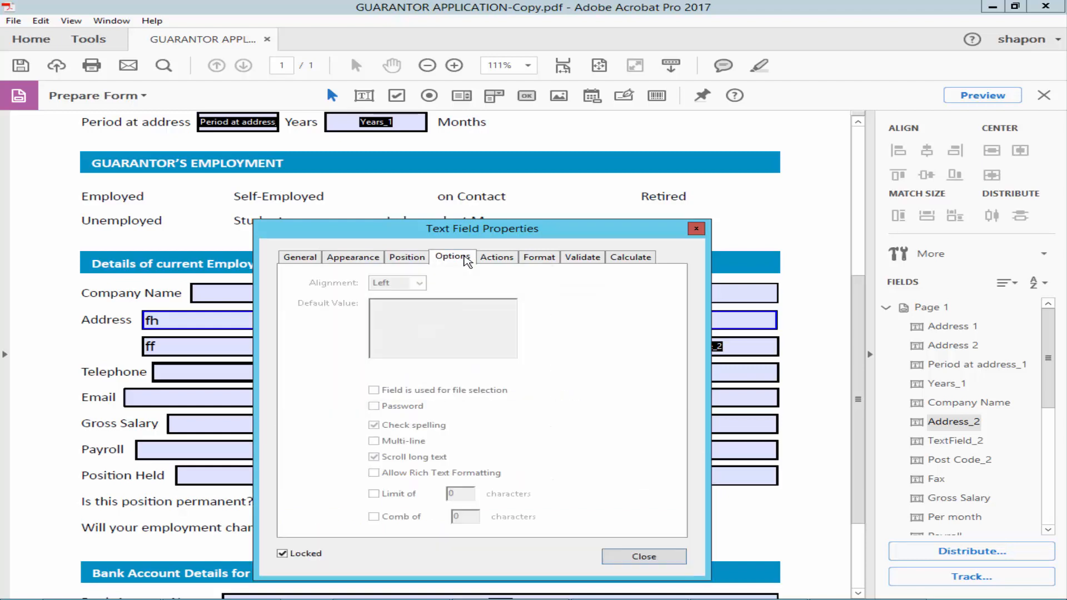
pyautogui.moveTo(496, 256)
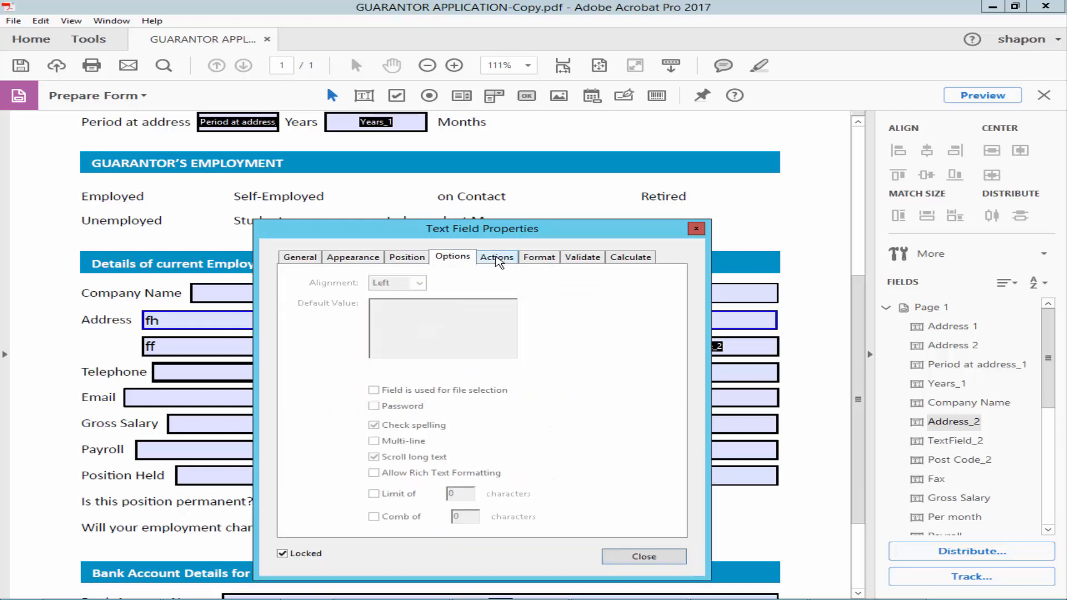
pyautogui.click(538, 257)
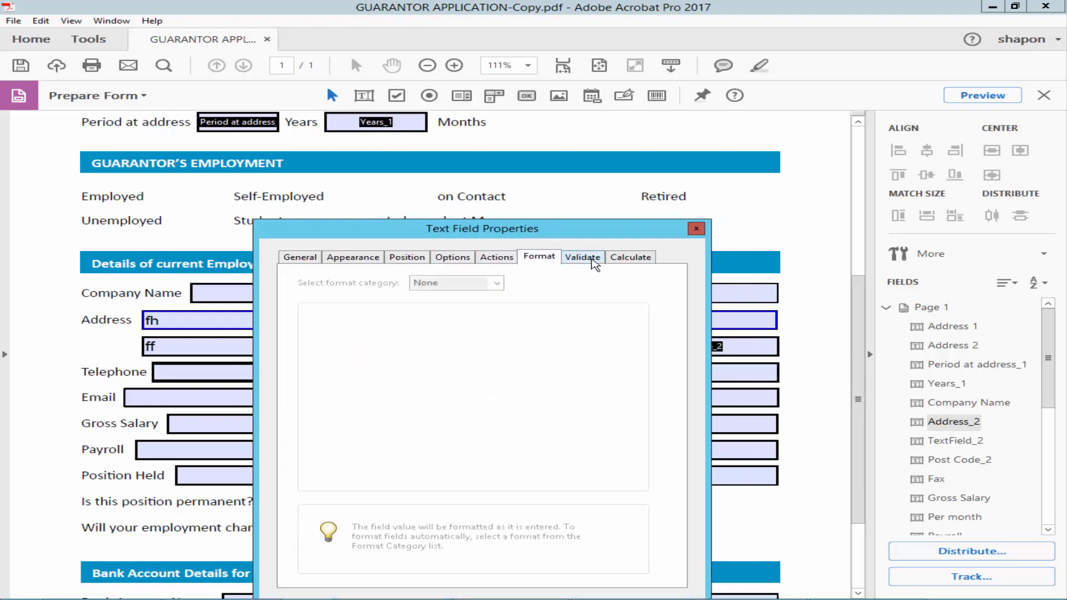
pyautogui.click(581, 257)
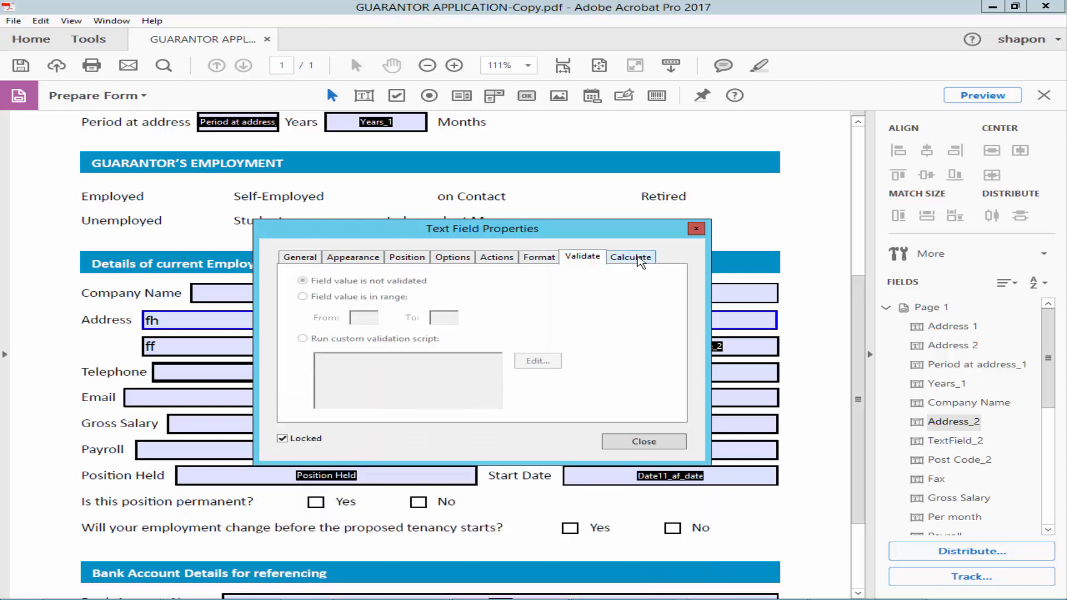
pyautogui.click(641, 441)
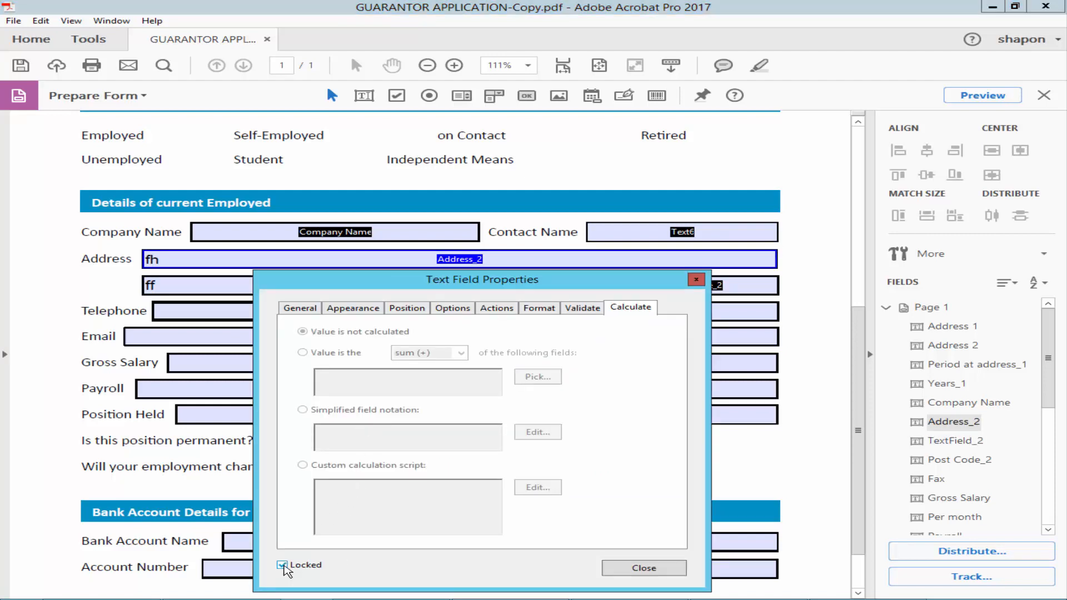
pyautogui.click(642, 567)
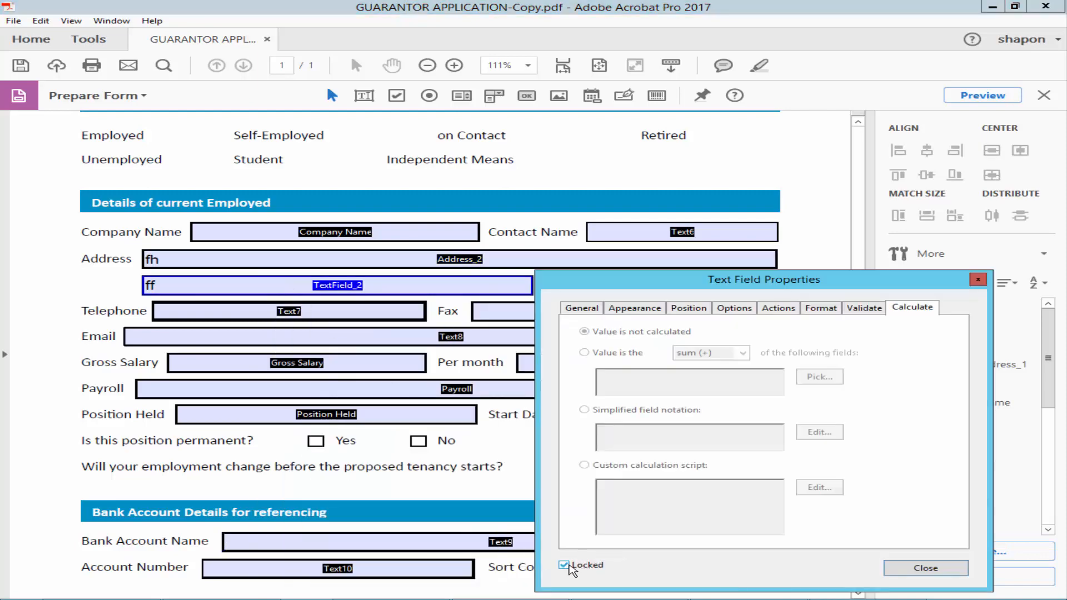
pyautogui.click(924, 568)
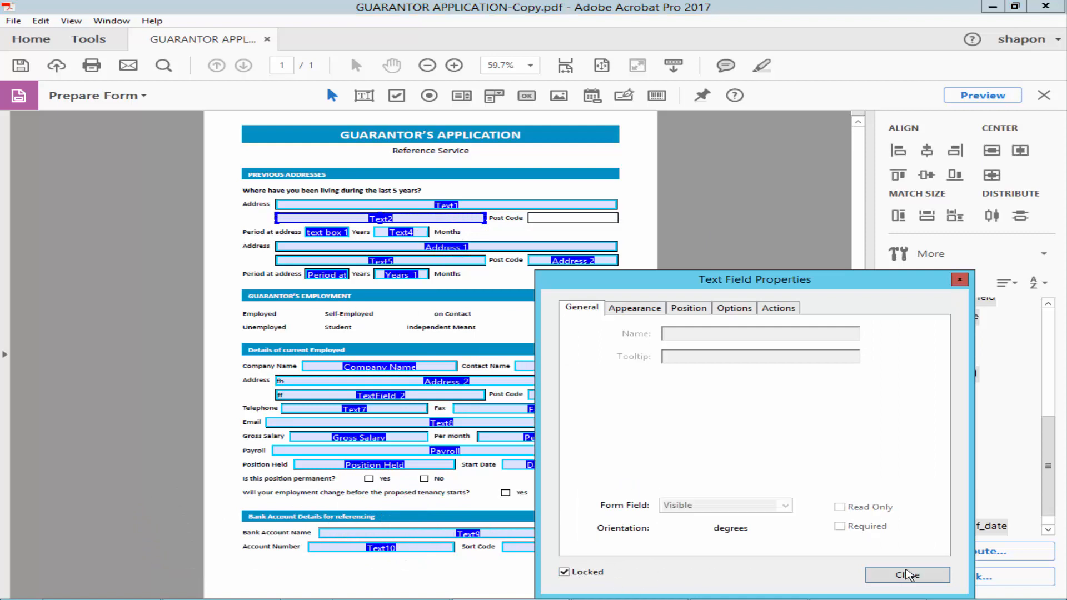
# Step: Close the properties, confirm Text1 is locked and check its Position settings
pyautogui.click(906, 574)
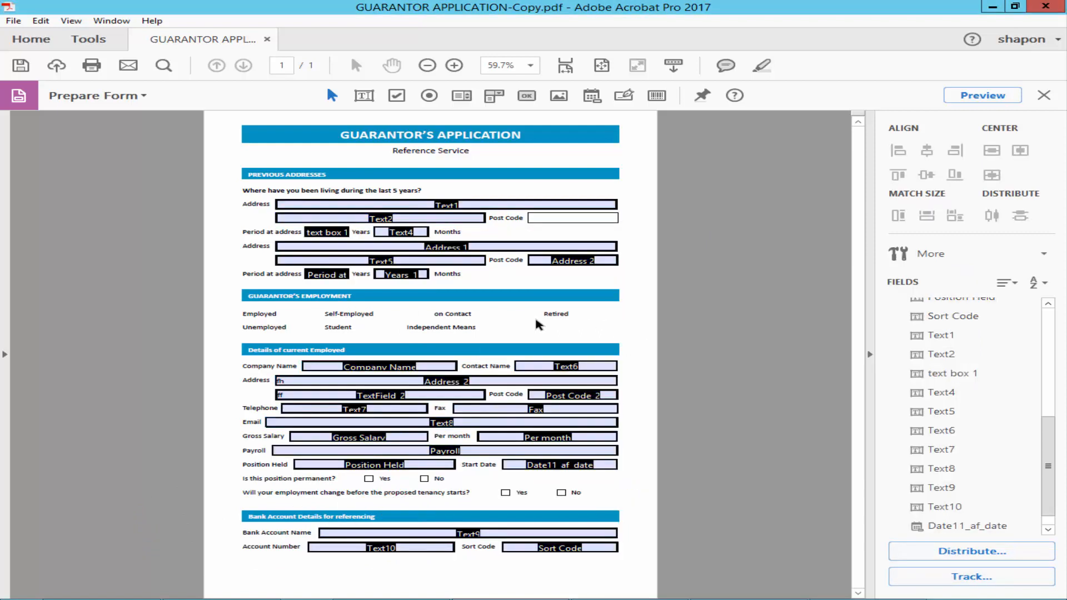
pyautogui.doubleClick(446, 205)
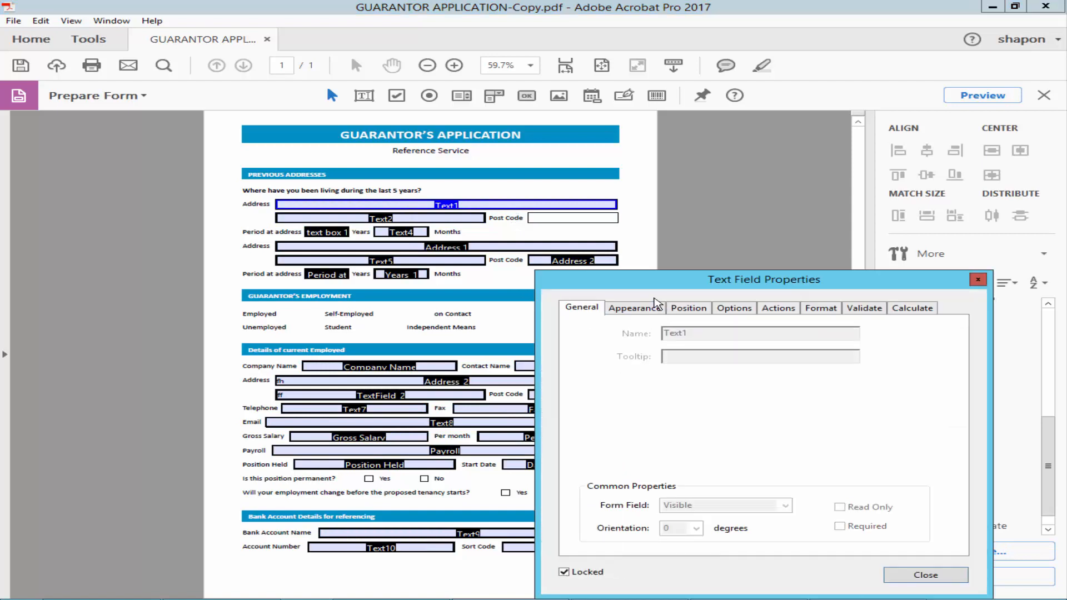
pyautogui.click(686, 308)
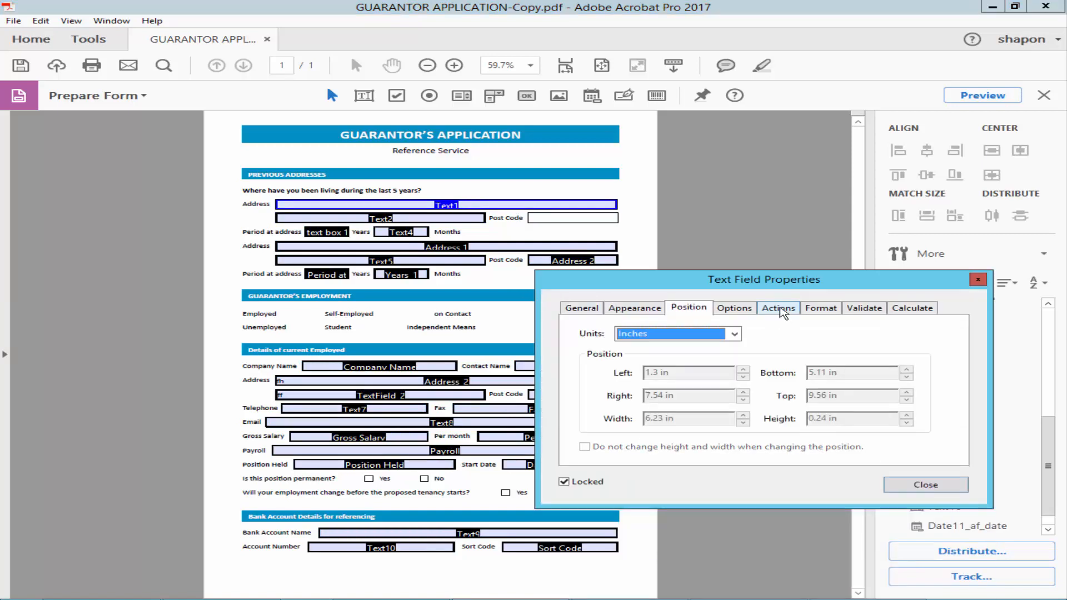
pyautogui.click(924, 484)
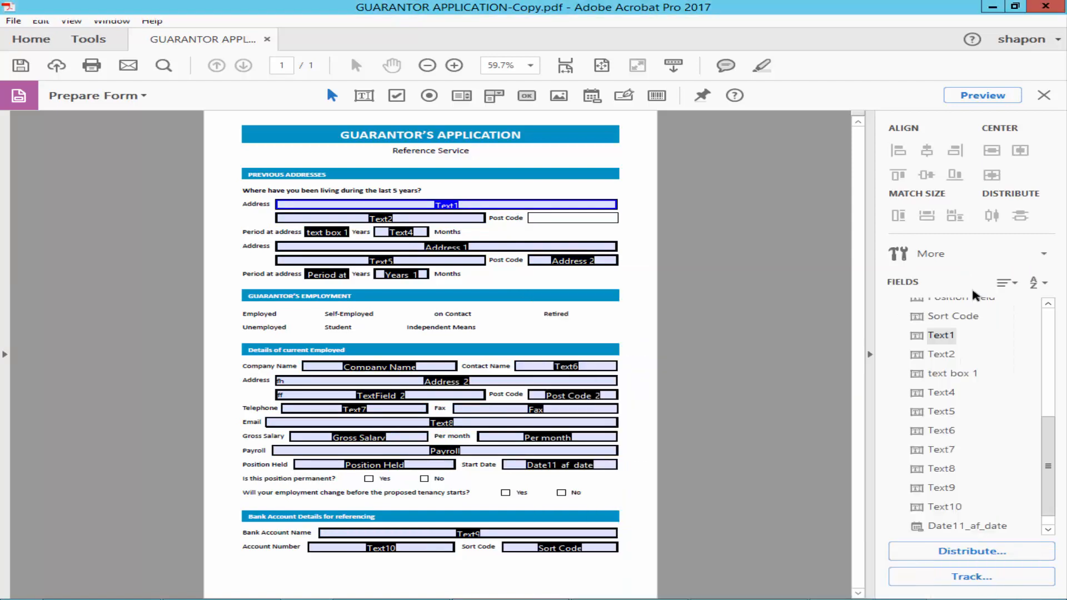